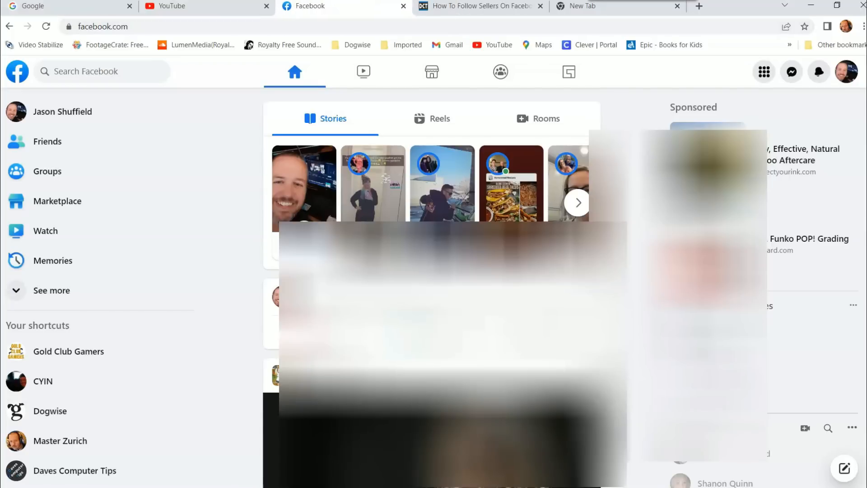
mouse_move(703, 76)
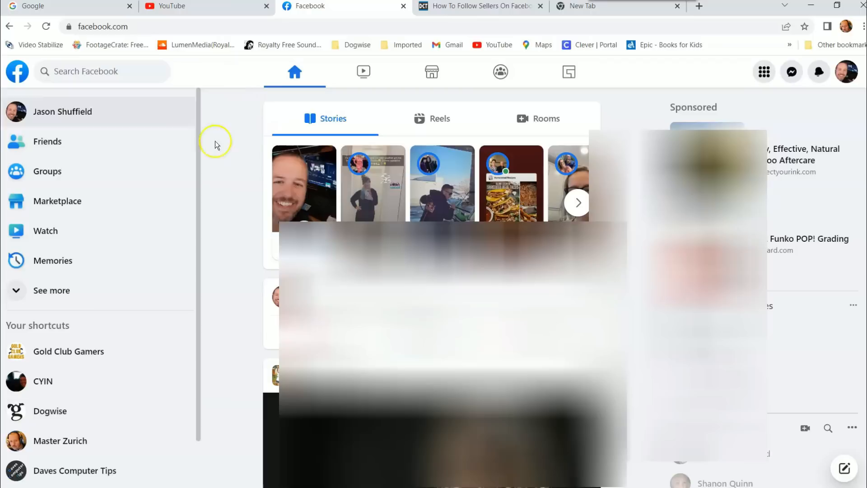
mouse_move(57, 201)
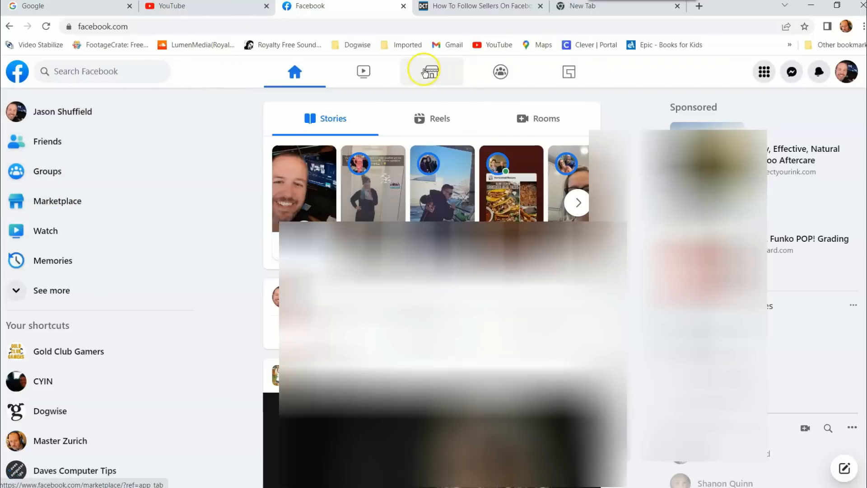
mouse_move(432, 72)
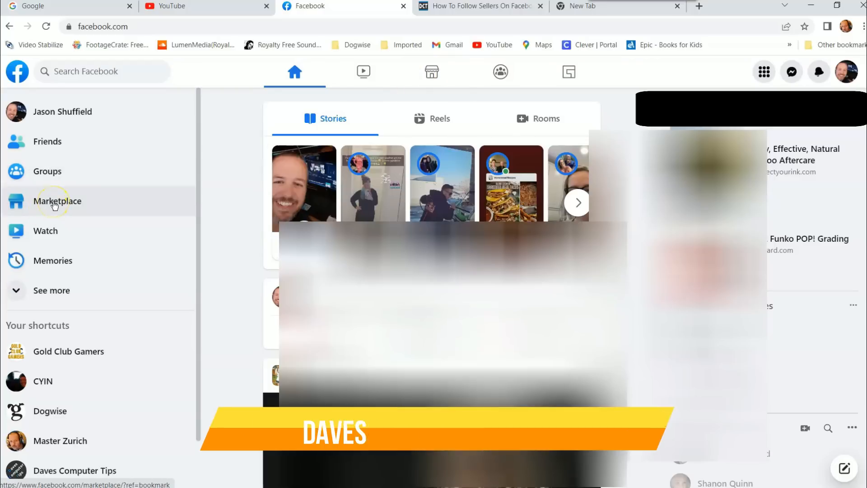
Step: Go to Marketplace from the Facebook home feed sidebar
left_click(57, 200)
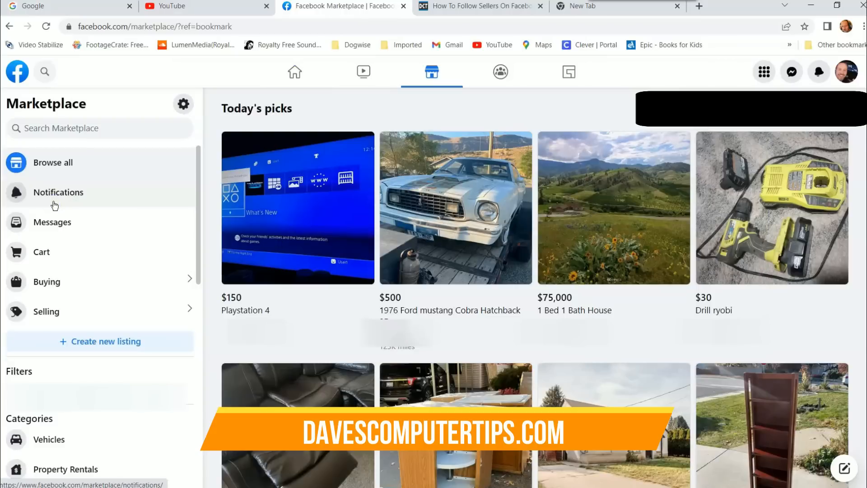
mouse_move(117, 213)
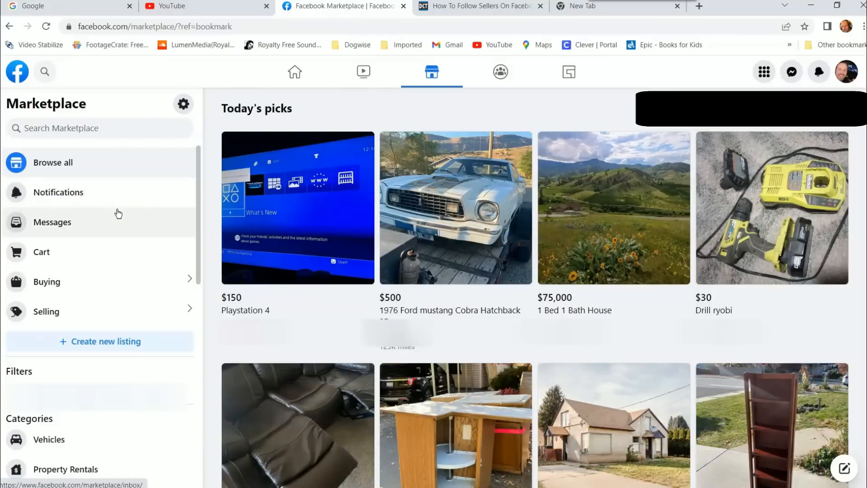
mouse_move(117, 146)
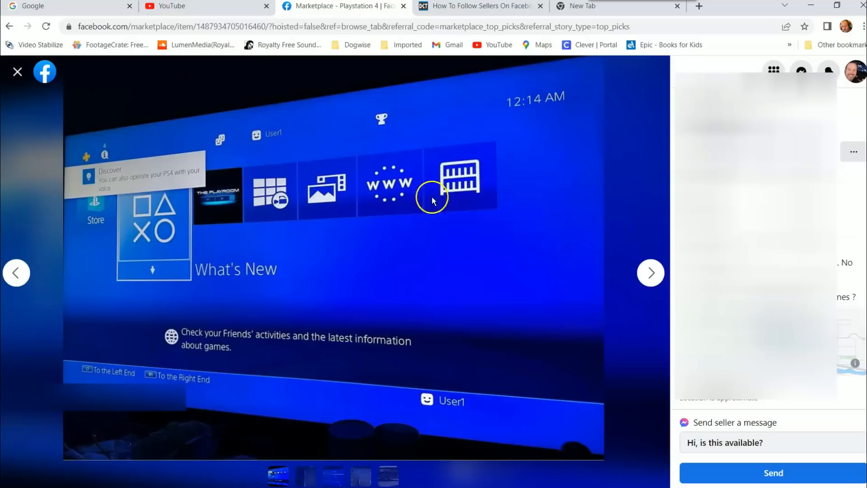
mouse_move(505, 211)
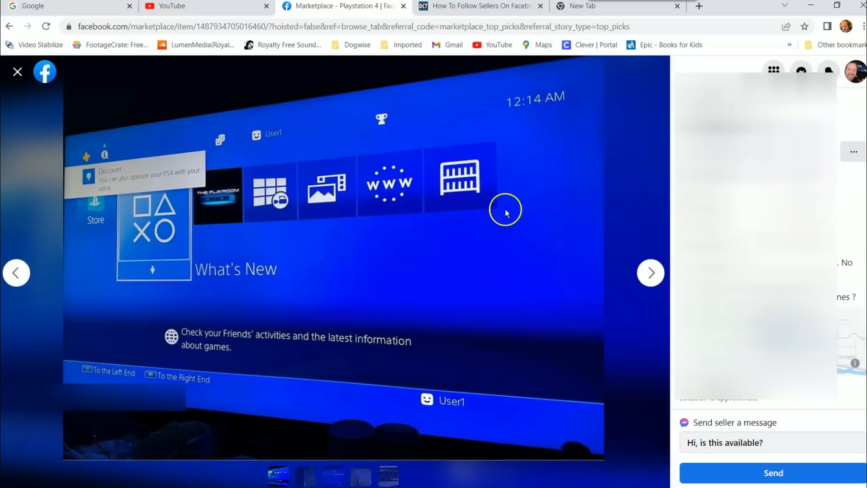
mouse_move(472, 205)
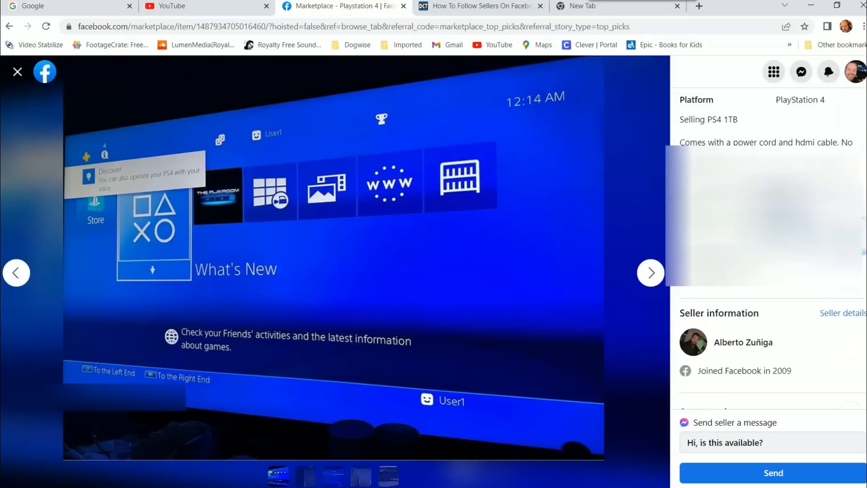
mouse_move(821, 331)
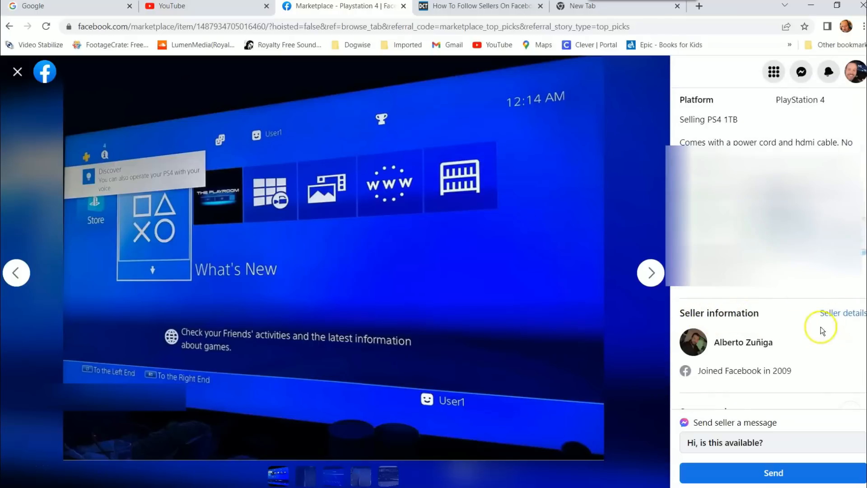
Step: Follow the Playstation 4 seller from their Seller details popup, toggling Following off and on once
left_click(852, 313)
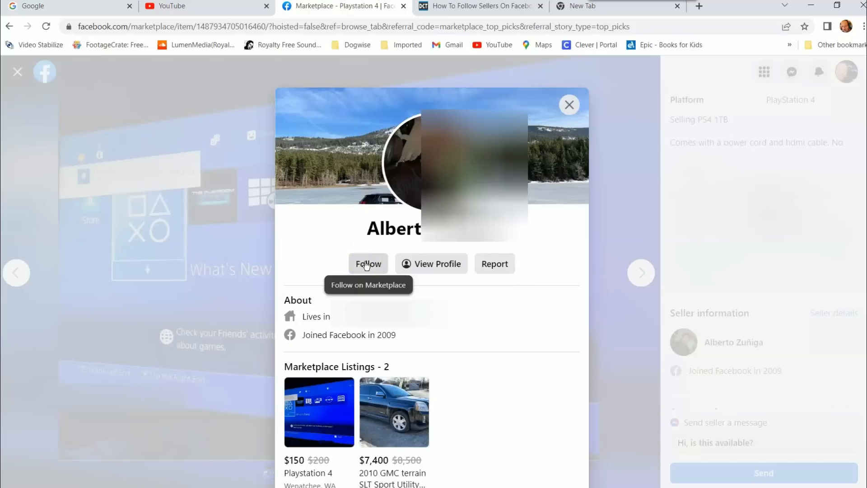
left_click(369, 263)
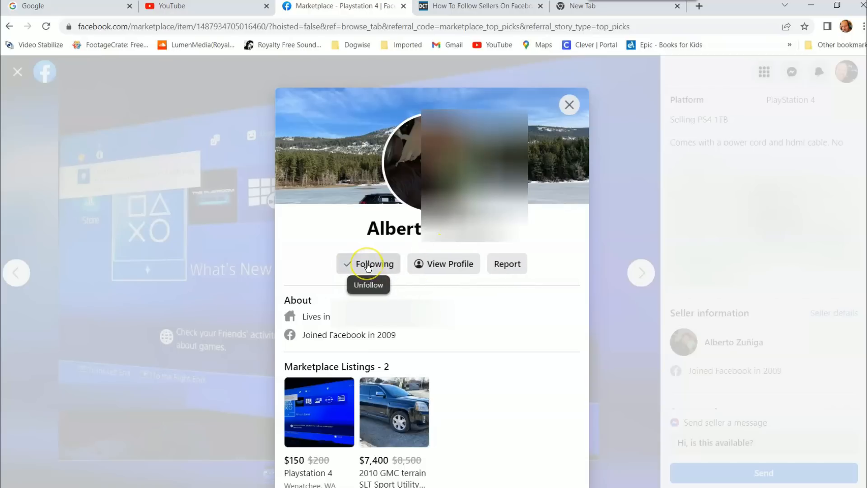
left_click(368, 263)
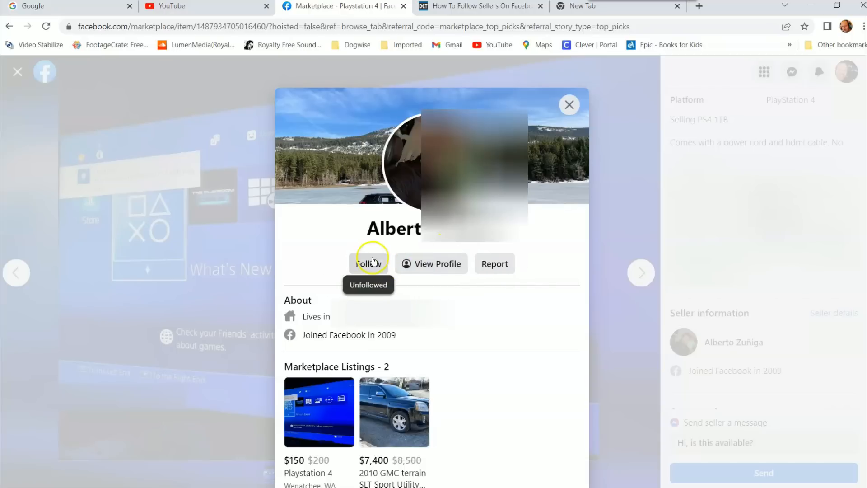
left_click(368, 263)
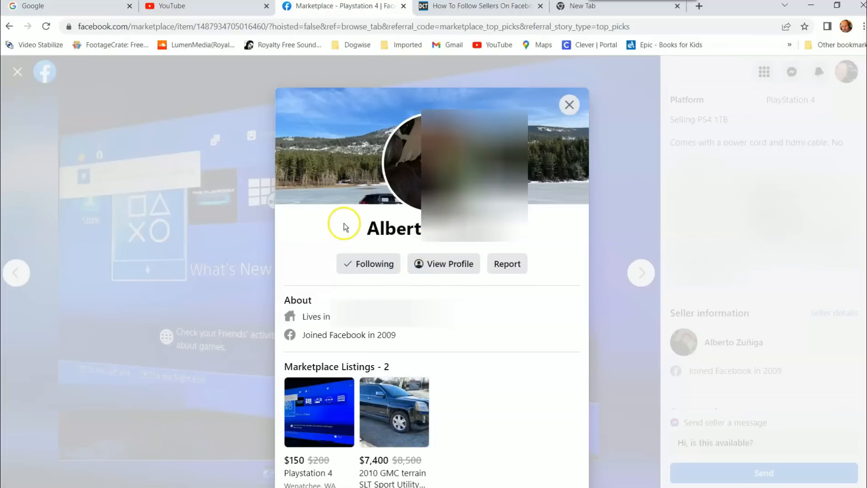
mouse_move(359, 226)
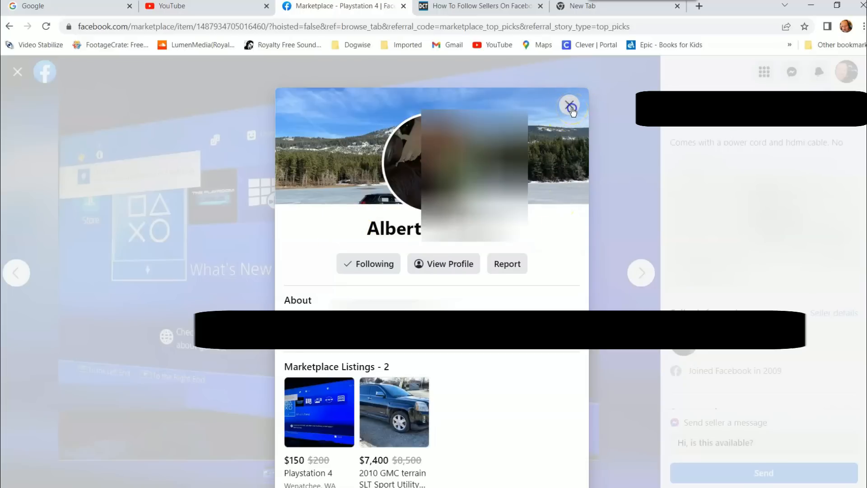
Step: Close the seller details popup to return to the listing
left_click(570, 106)
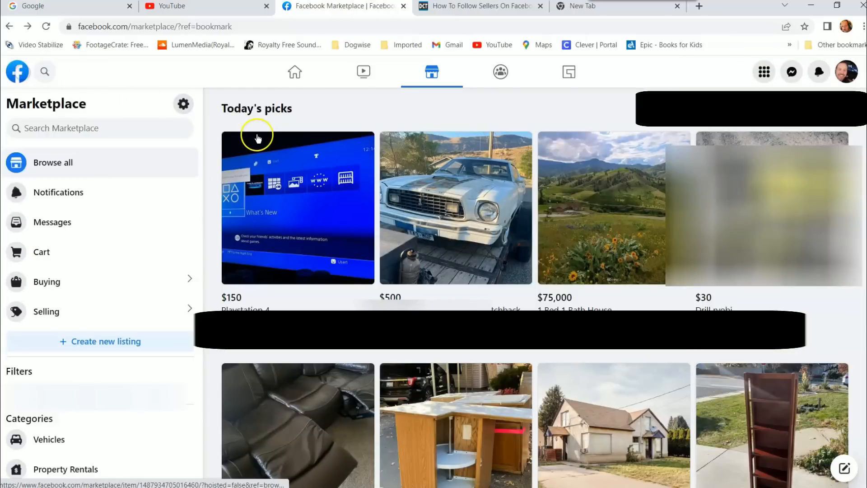
mouse_move(135, 191)
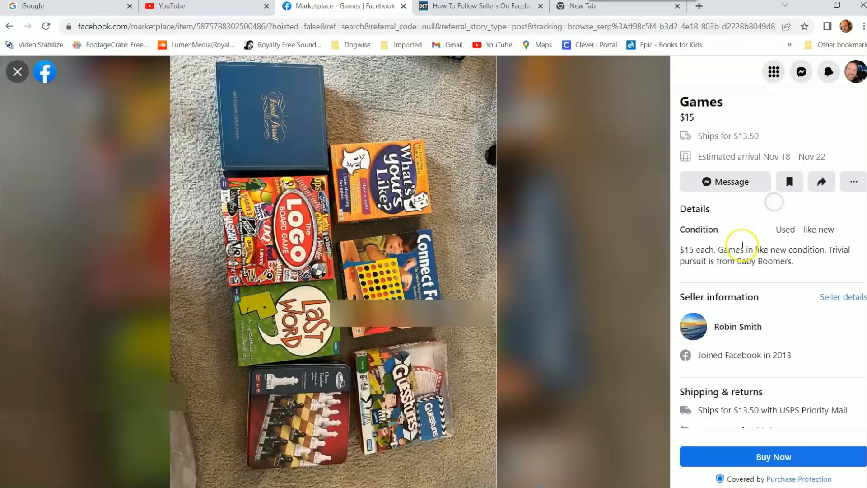
mouse_move(703, 297)
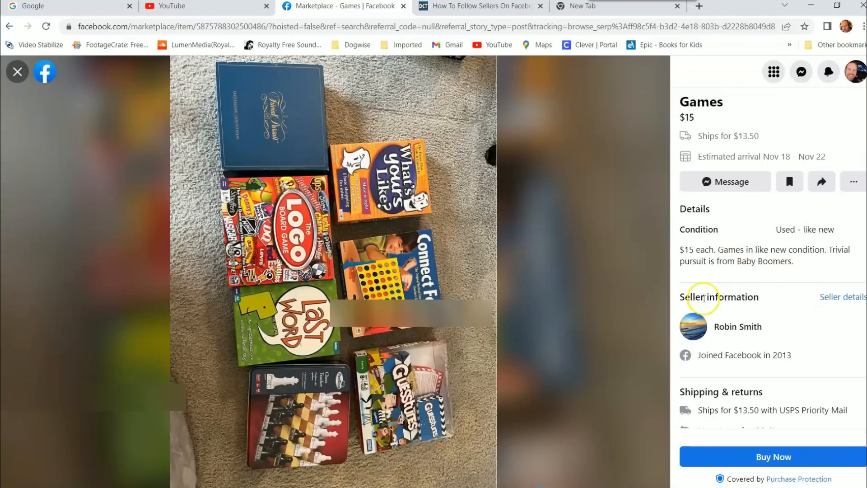
mouse_move(841, 300)
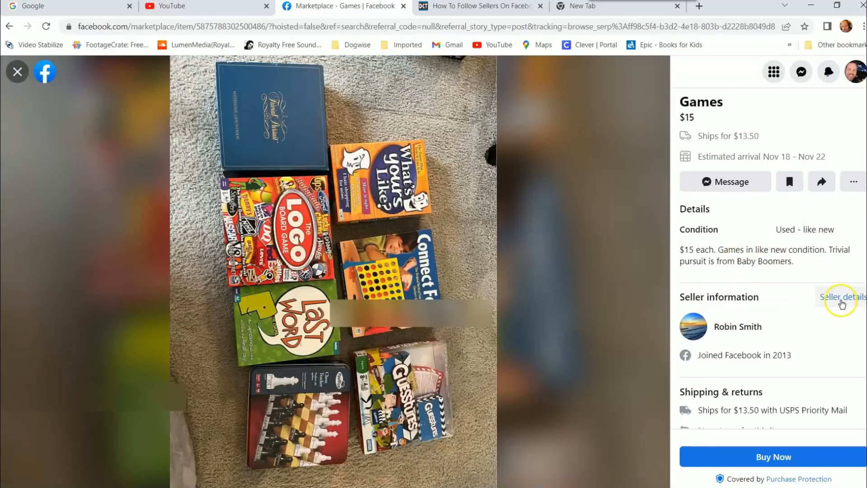
Step: View the Games seller's details popup with their About info and 15 listings
left_click(841, 297)
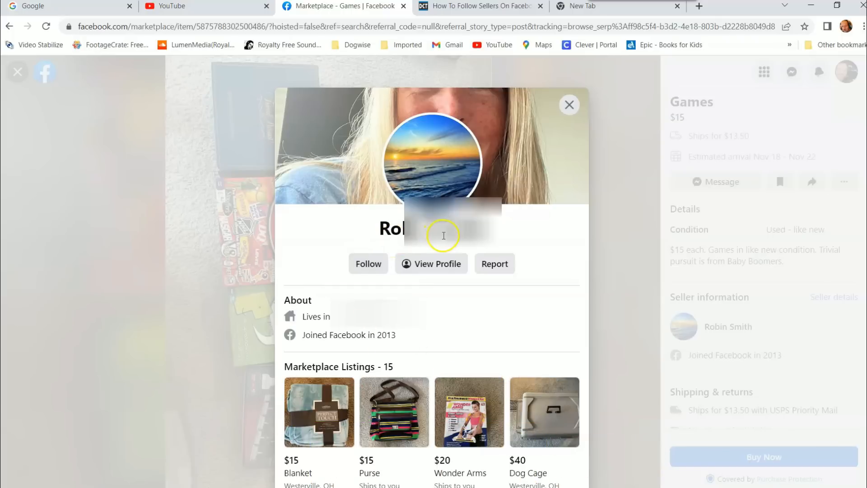
mouse_move(22, 469)
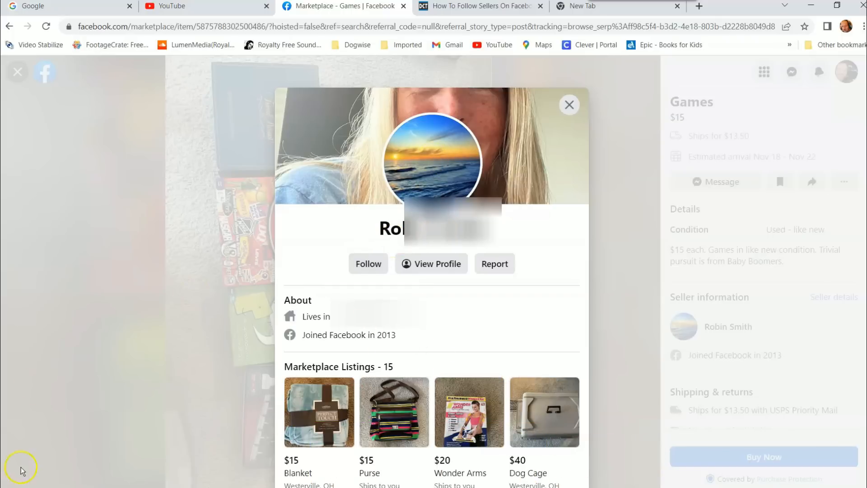